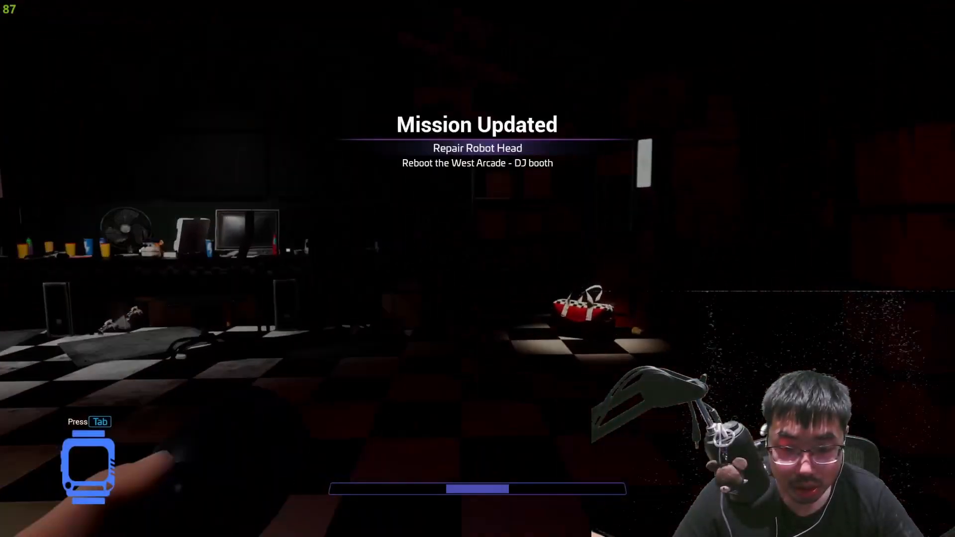
pyautogui.moveTo(477, 269)
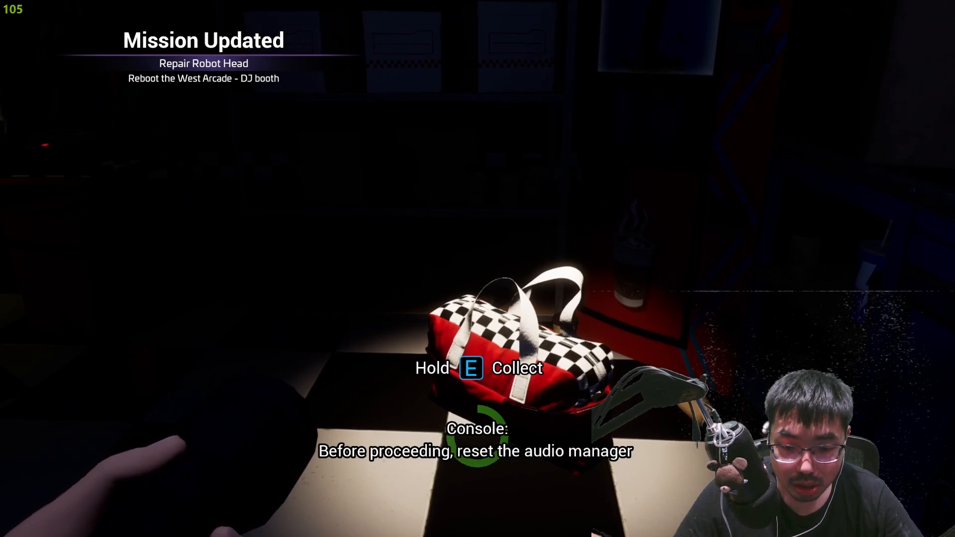
# Collect the two checkered bags and the item on the yellow-and-black box
pyautogui.press('e')
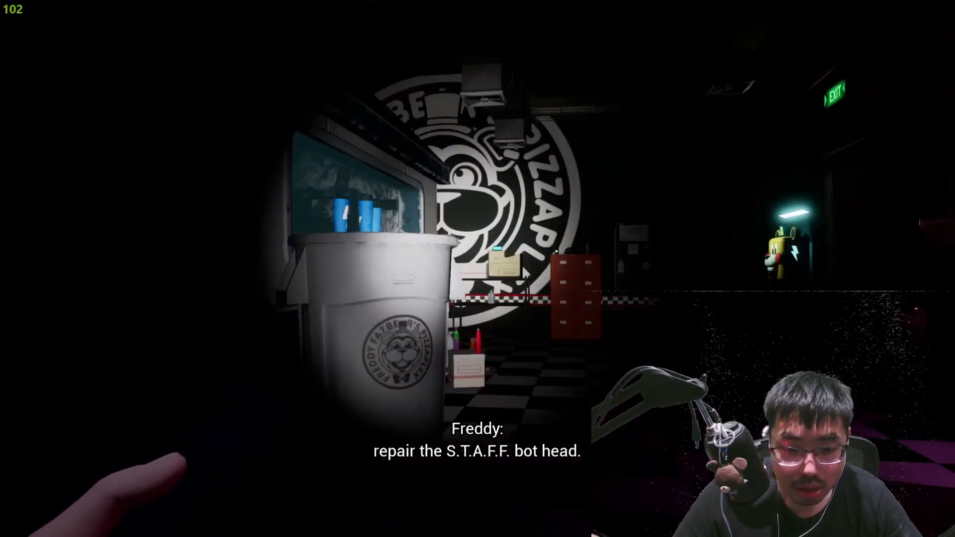
pyautogui.moveTo(478, 269)
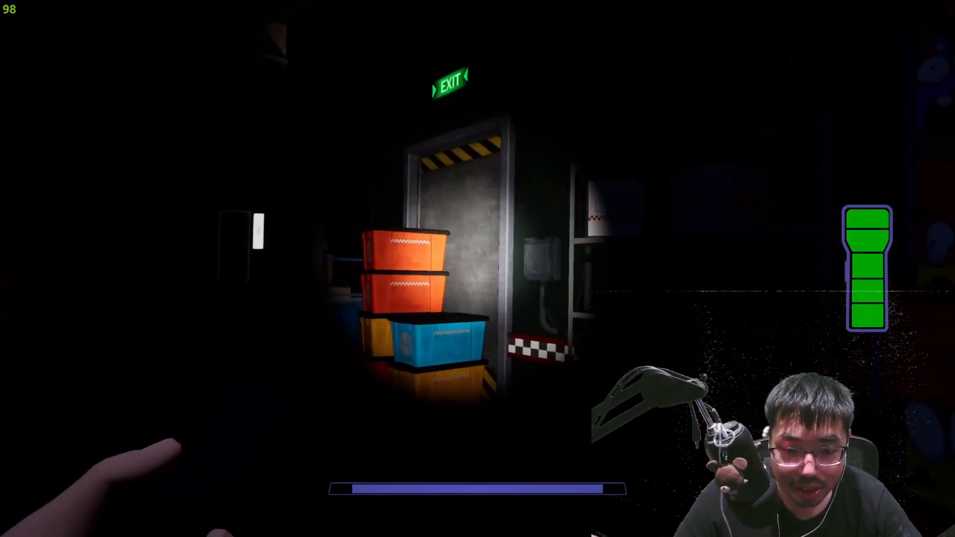
pyautogui.moveTo(477, 268)
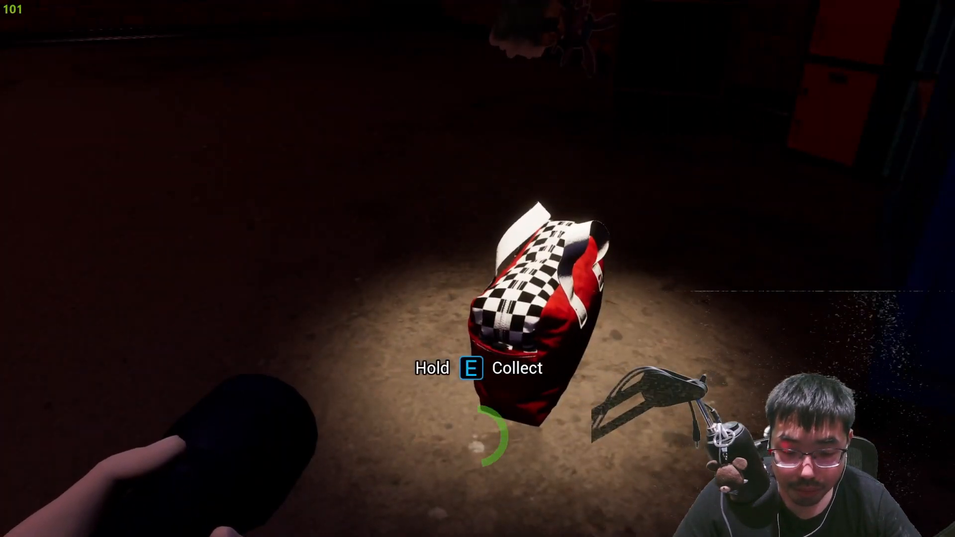
pyautogui.press('e')
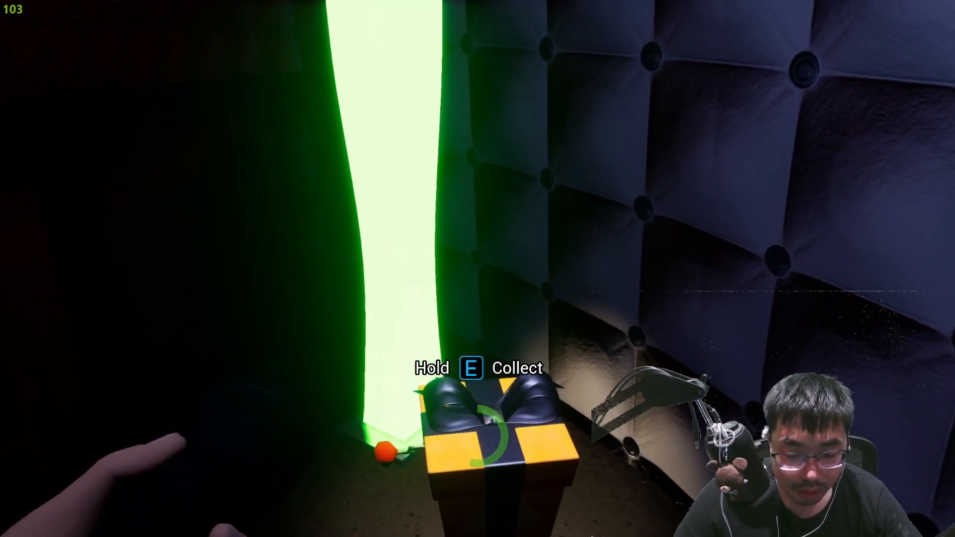
pyautogui.press('e')
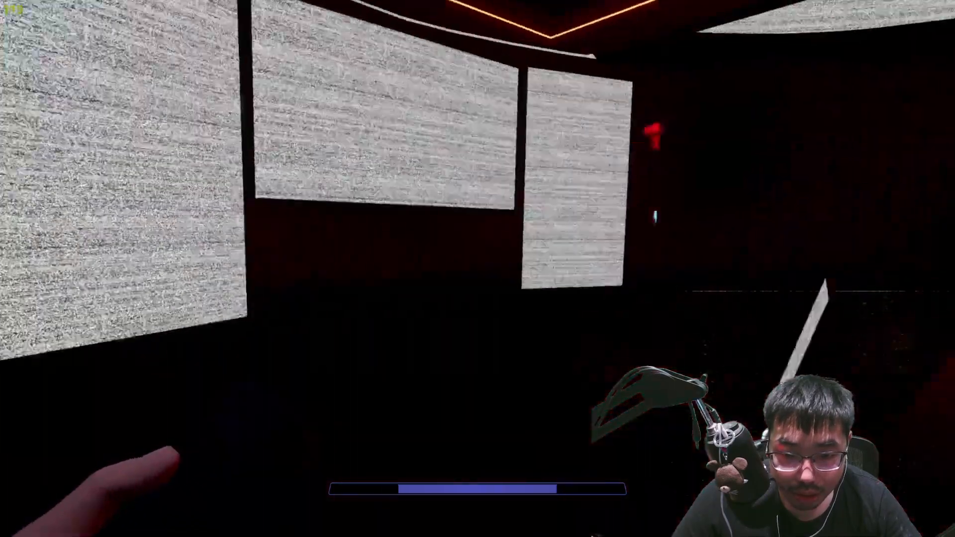
pyautogui.moveTo(477, 269)
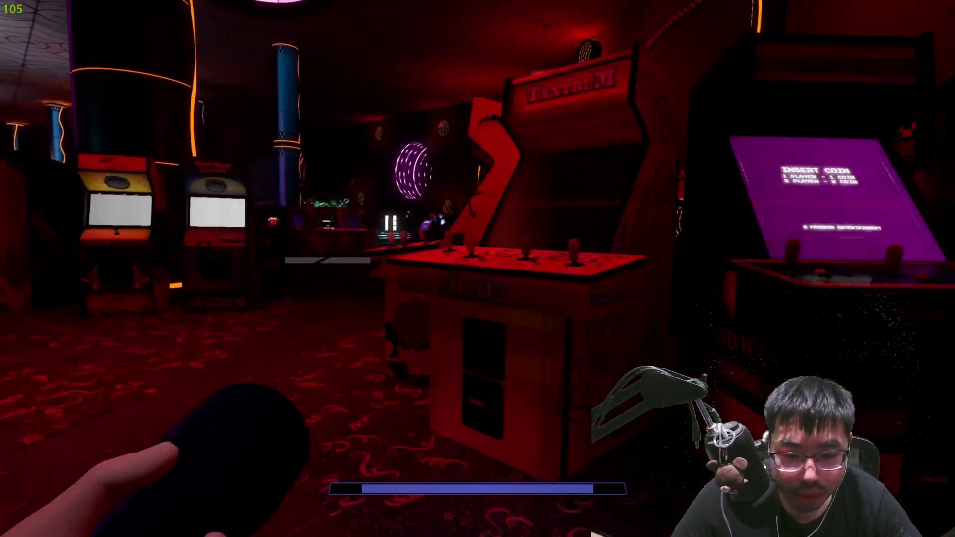
pyautogui.moveTo(478, 268)
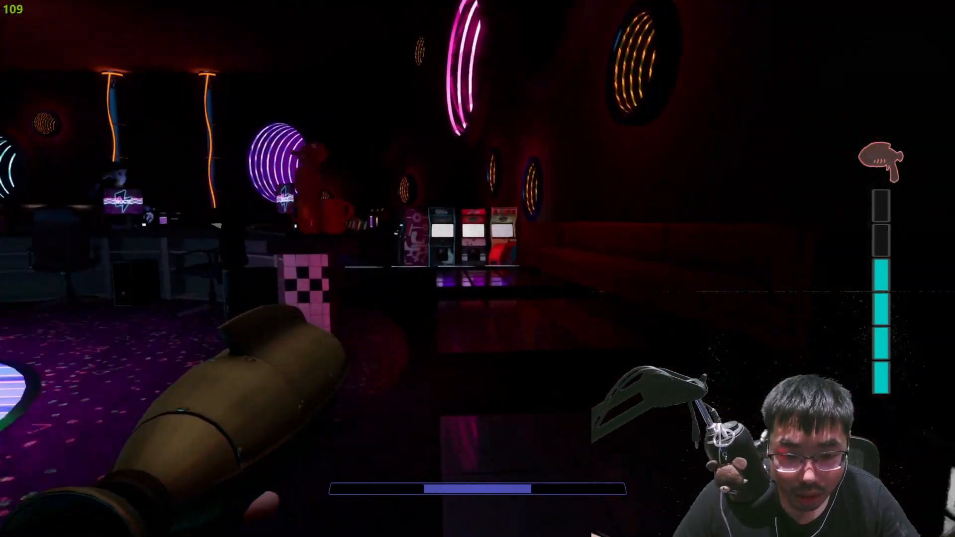
pyautogui.moveTo(477, 268)
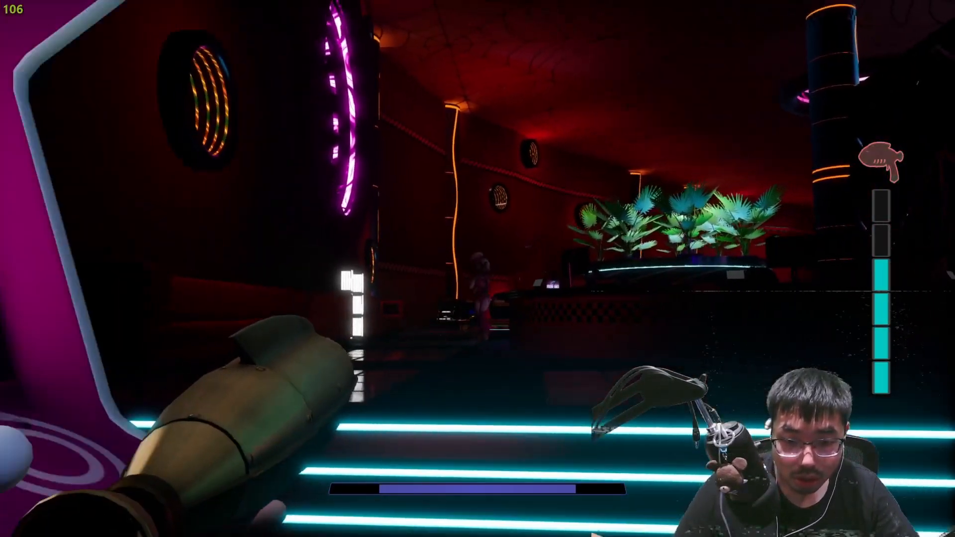
pyautogui.moveTo(477, 269)
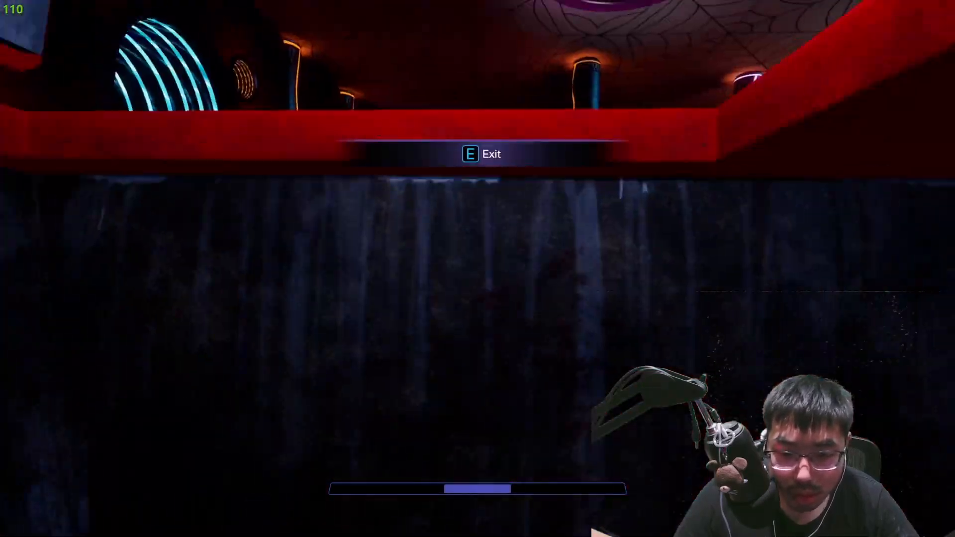
# Climb out of hiding, reset the brick-wall breaker, and pause the game
pyautogui.press('e')
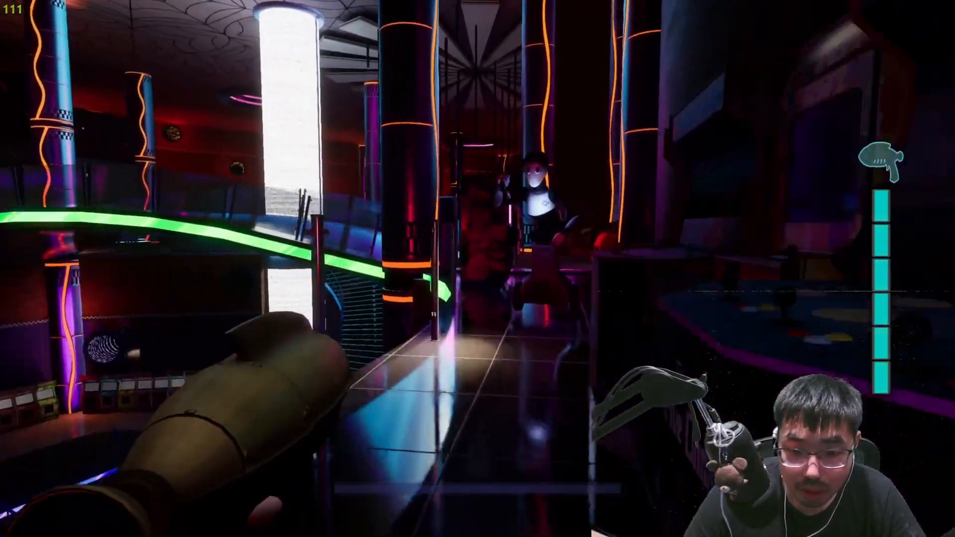
pyautogui.moveTo(477, 269)
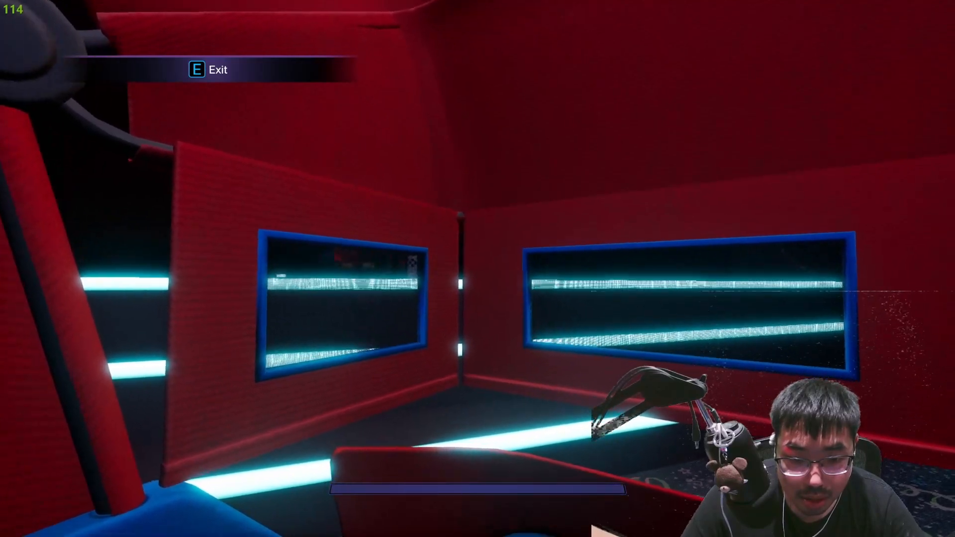
pyautogui.moveTo(478, 269)
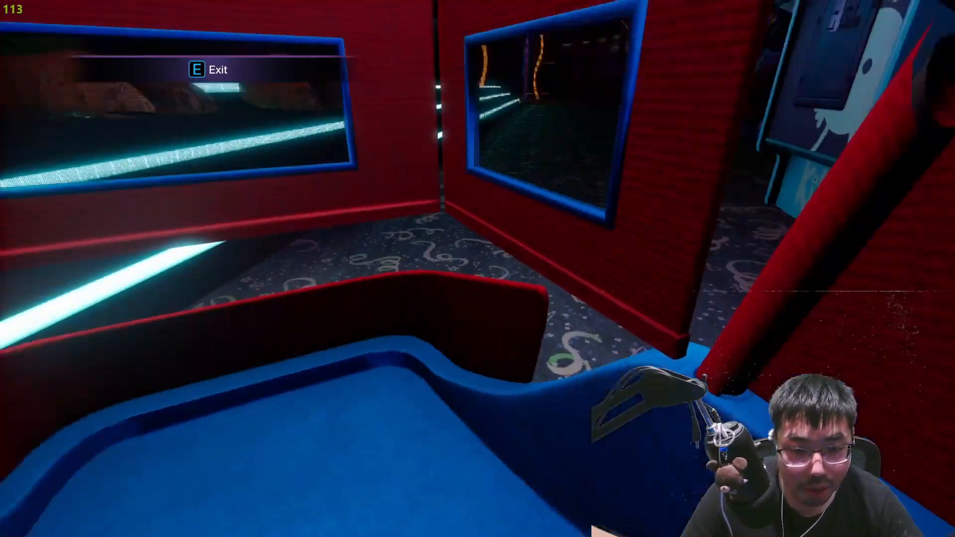
pyautogui.moveTo(477, 269)
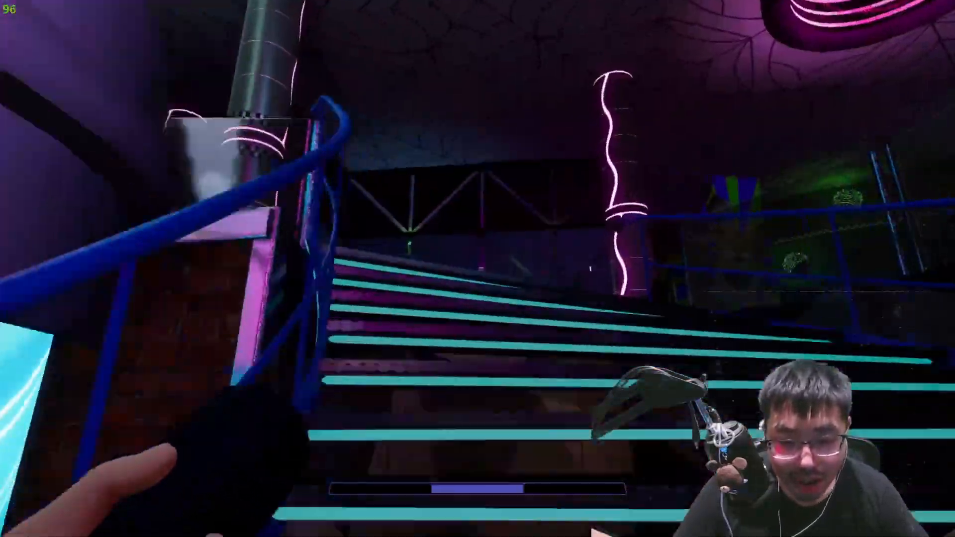
pyautogui.moveTo(477, 269)
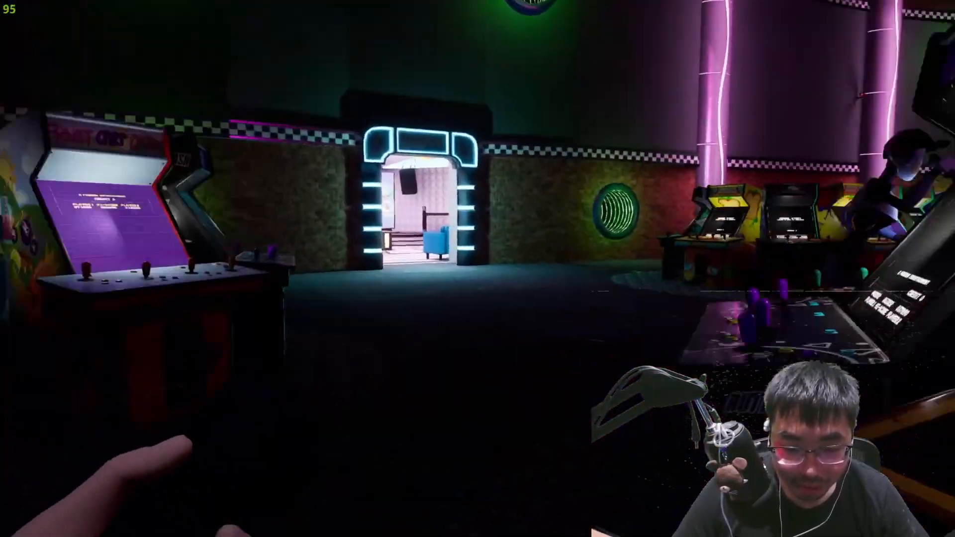
pyautogui.moveTo(478, 269)
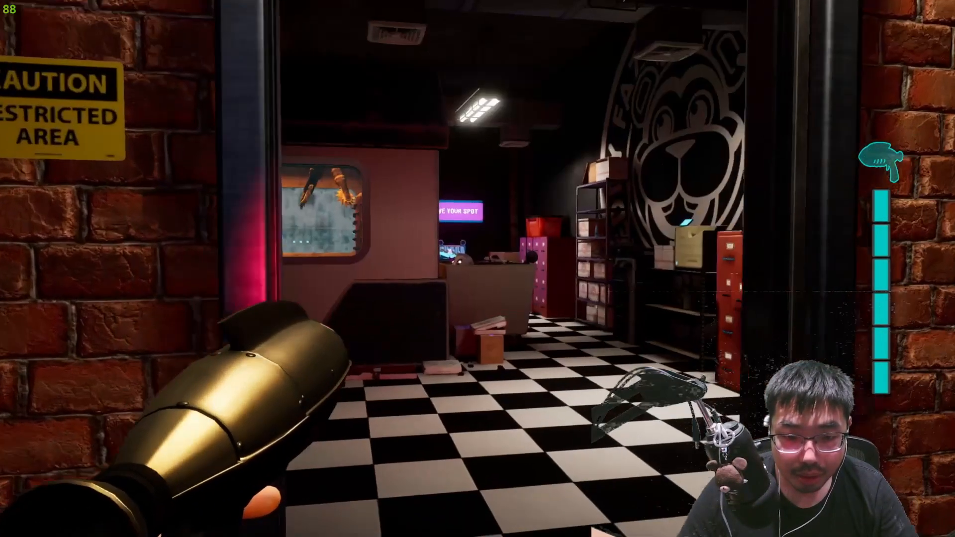
pyautogui.moveTo(477, 268)
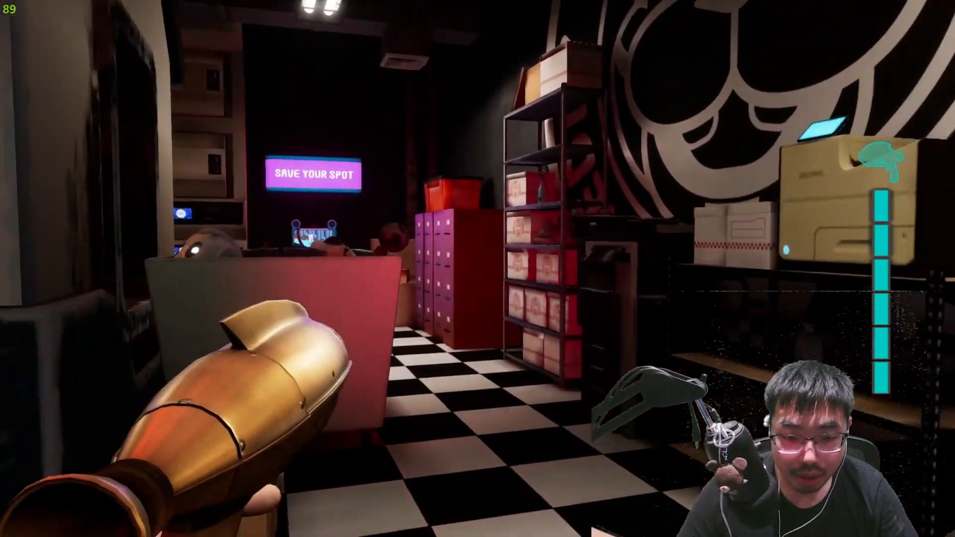
pyautogui.moveTo(477, 268)
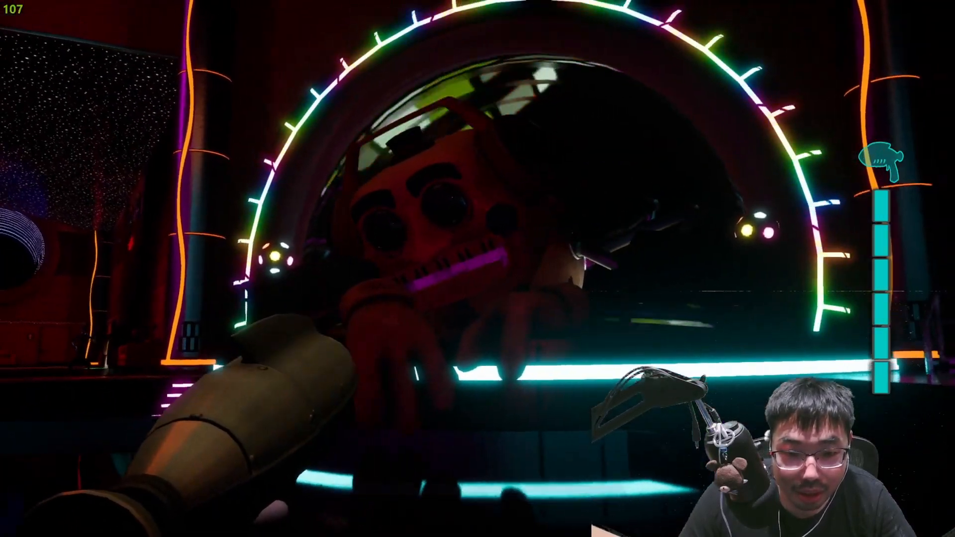
pyautogui.moveTo(477, 269)
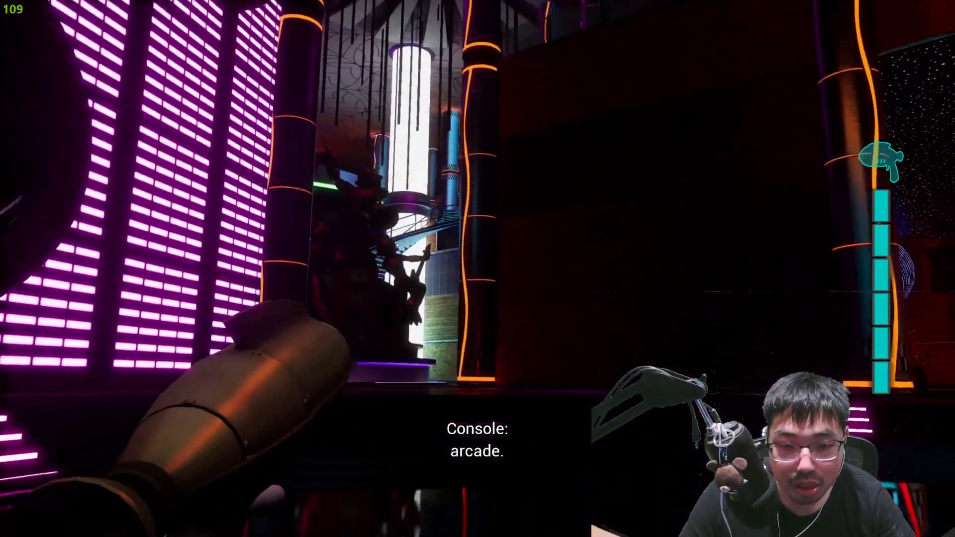
pyautogui.moveTo(478, 268)
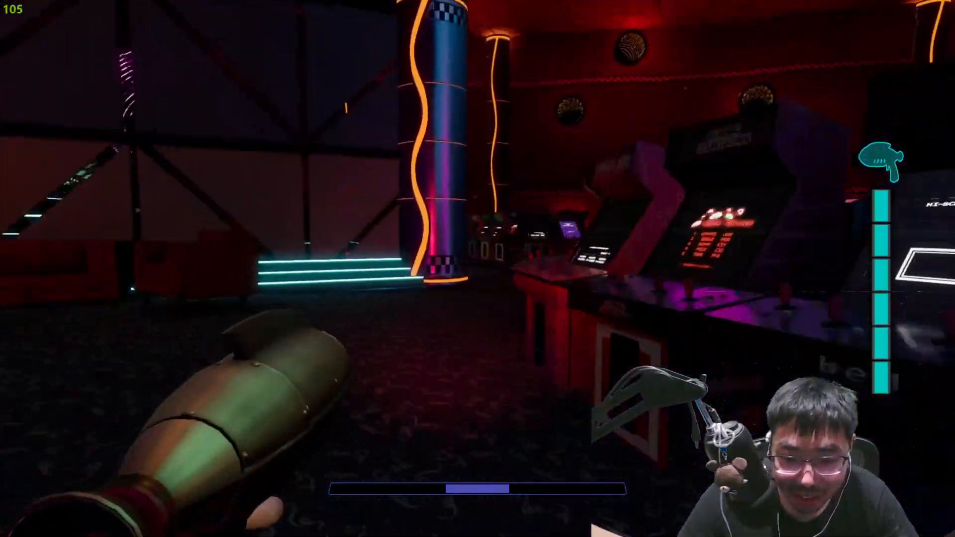
pyautogui.moveTo(477, 269)
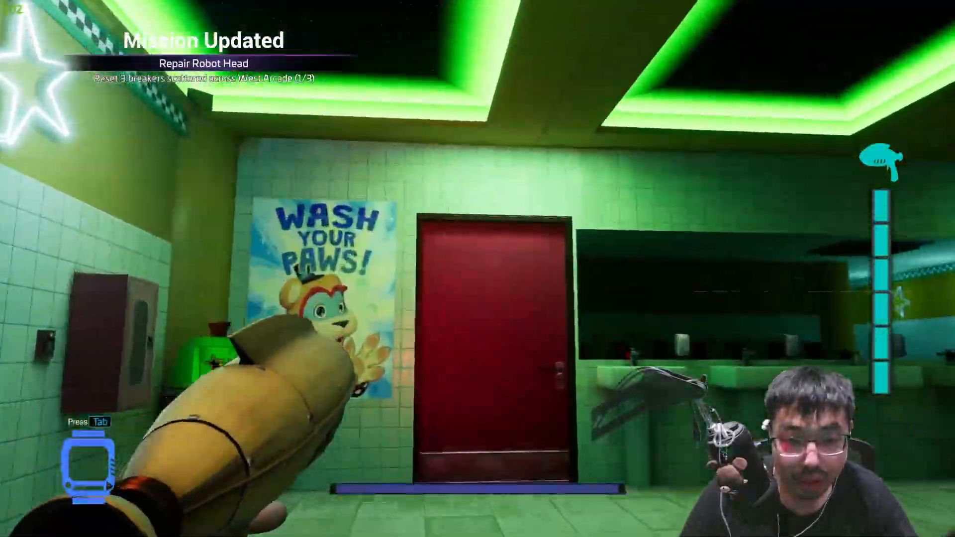
pyautogui.moveTo(478, 268)
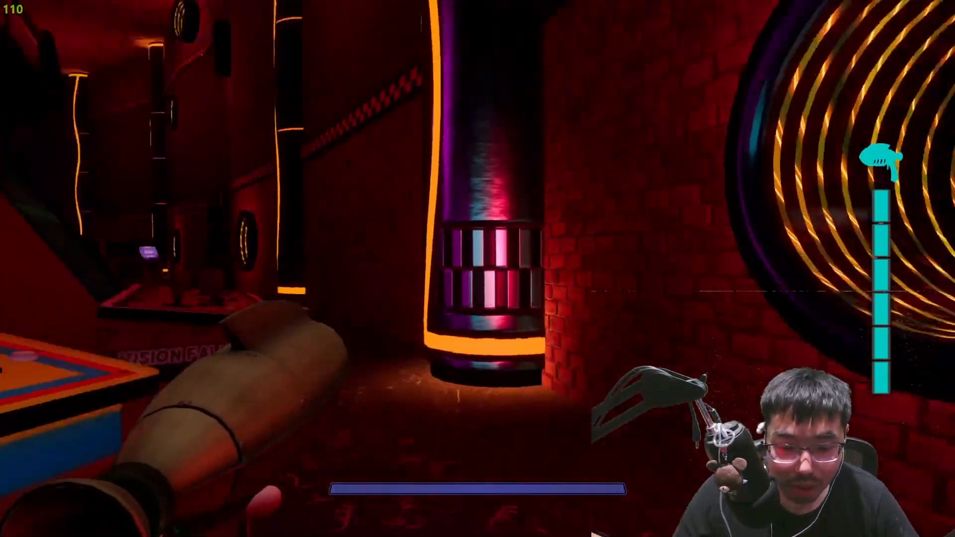
pyautogui.moveTo(477, 268)
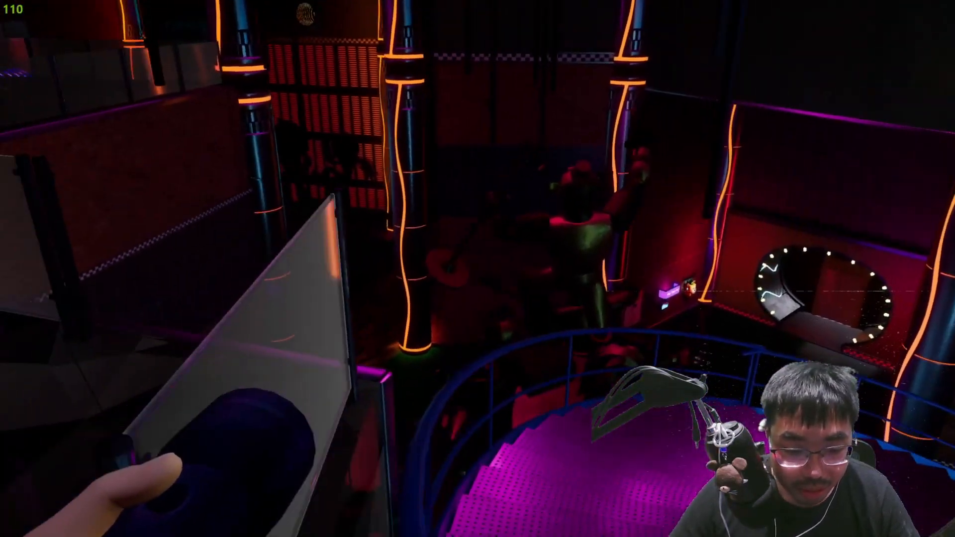
pyautogui.moveTo(477, 268)
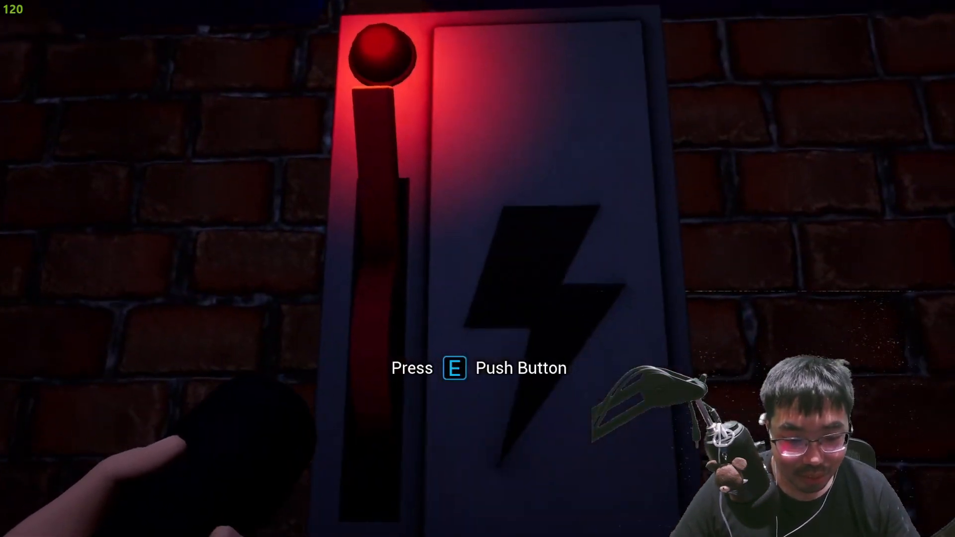
pyautogui.press('e')
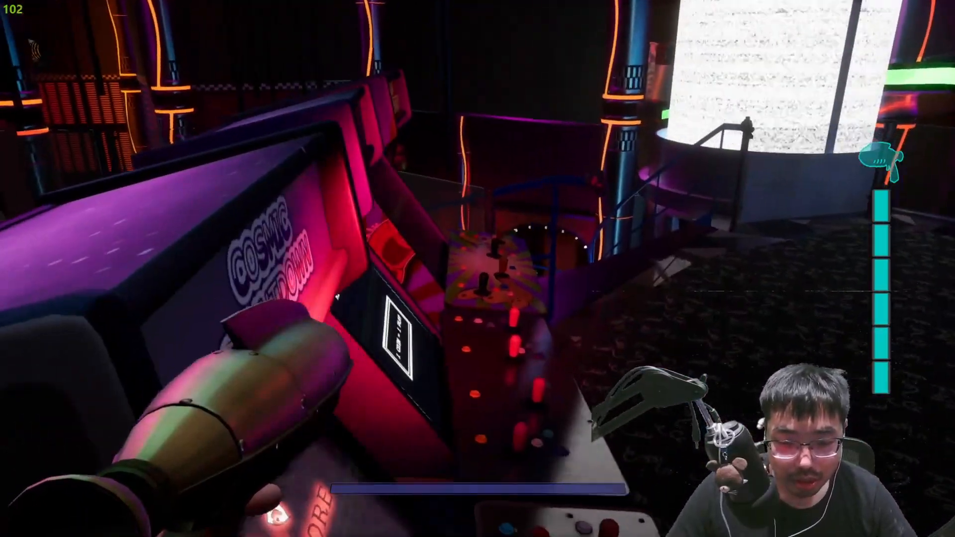
pyautogui.moveTo(477, 269)
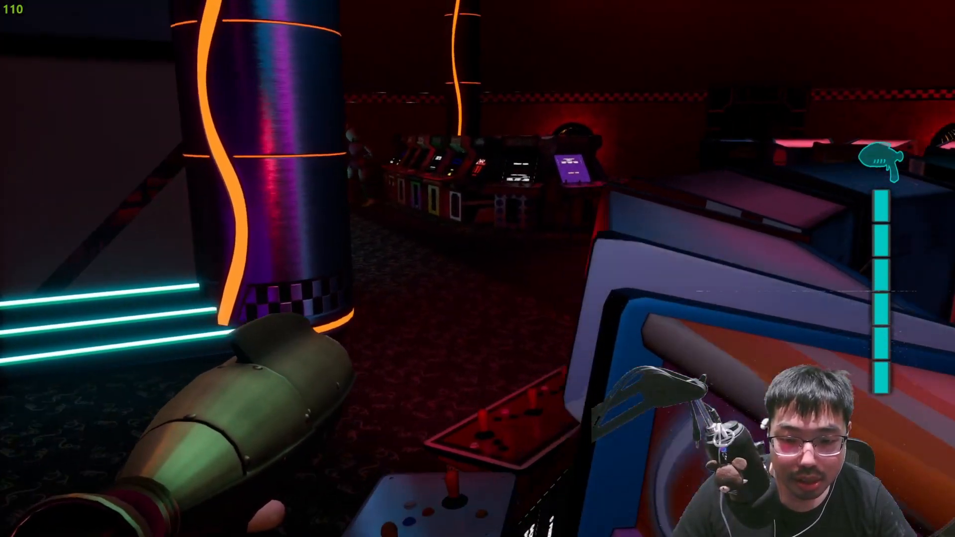
pyautogui.moveTo(477, 268)
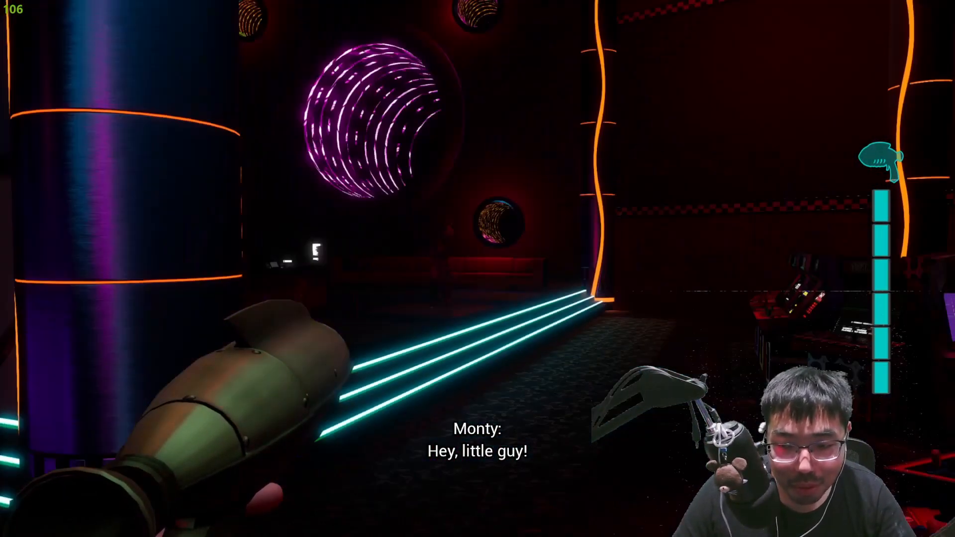
pyautogui.moveTo(478, 269)
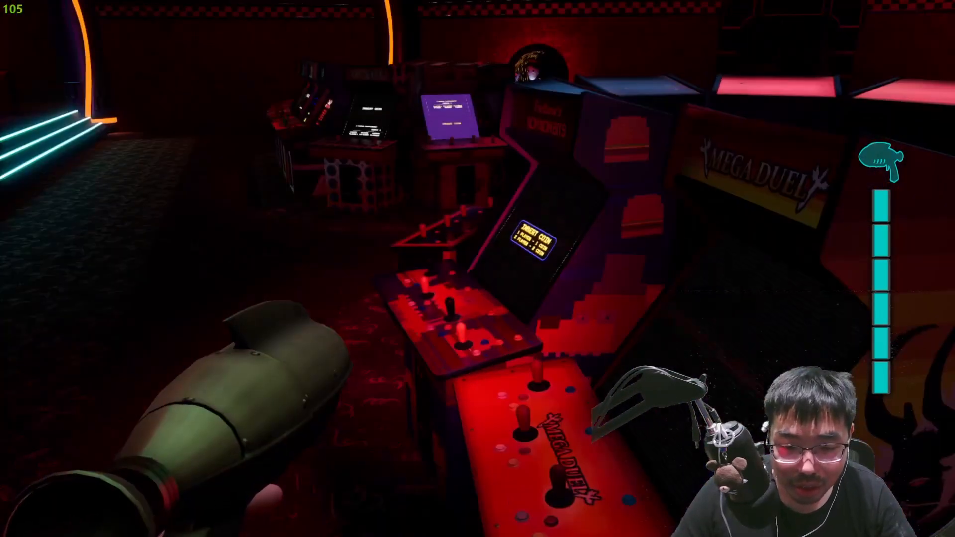
pyautogui.moveTo(477, 268)
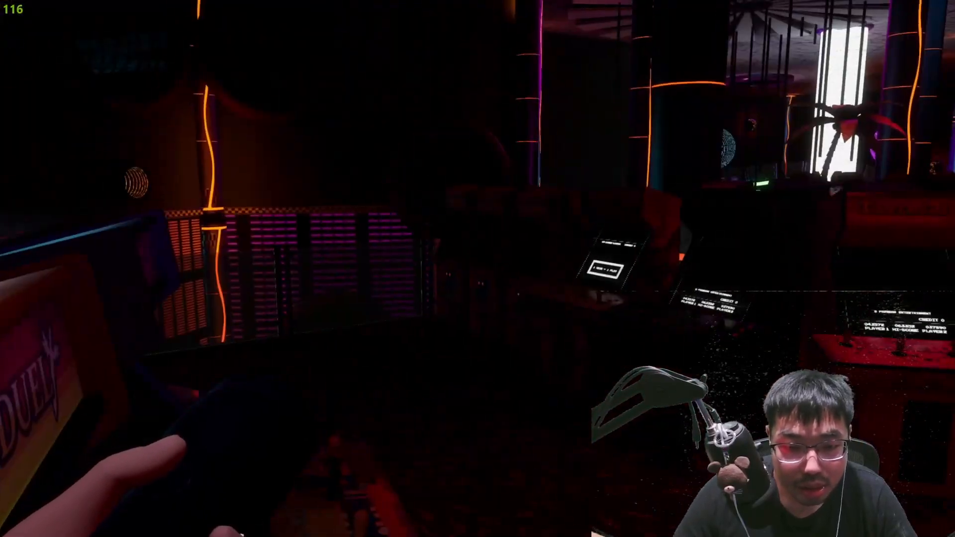
pyautogui.moveTo(478, 269)
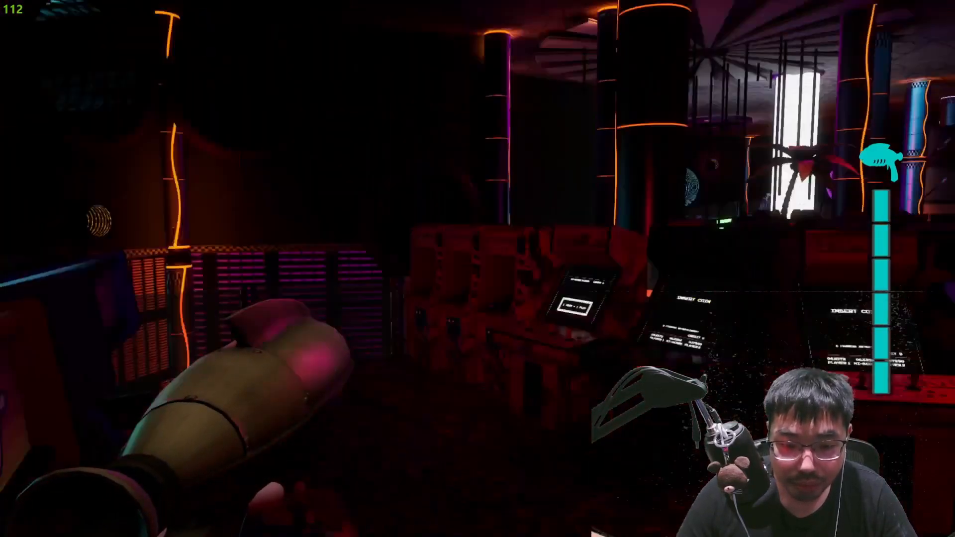
pyautogui.moveTo(477, 268)
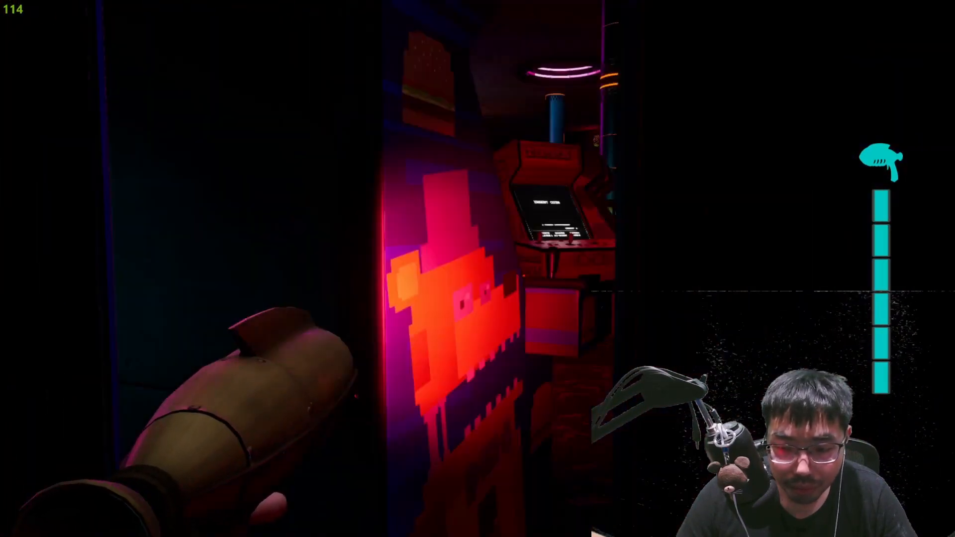
pyautogui.moveTo(477, 269)
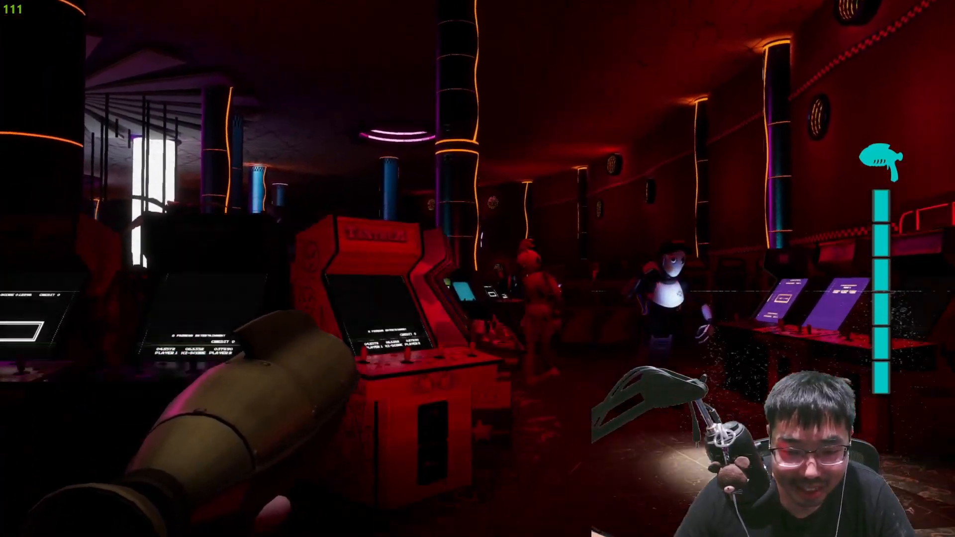
pyautogui.moveTo(478, 268)
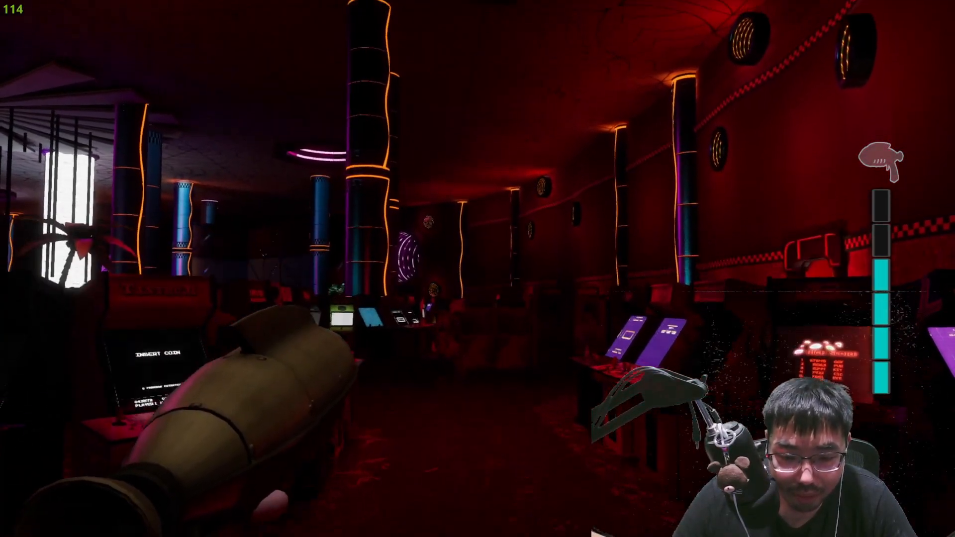
pyautogui.moveTo(478, 268)
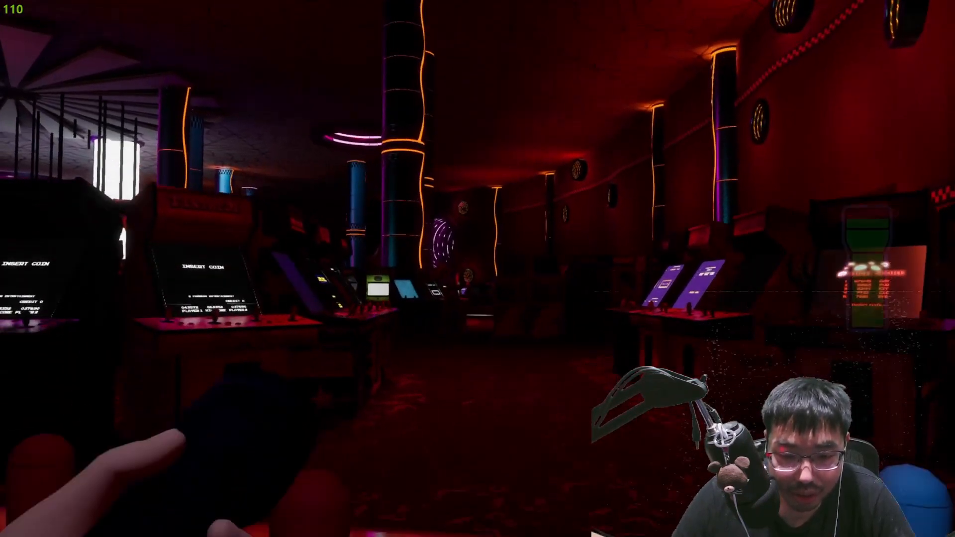
pyautogui.press('Escape')
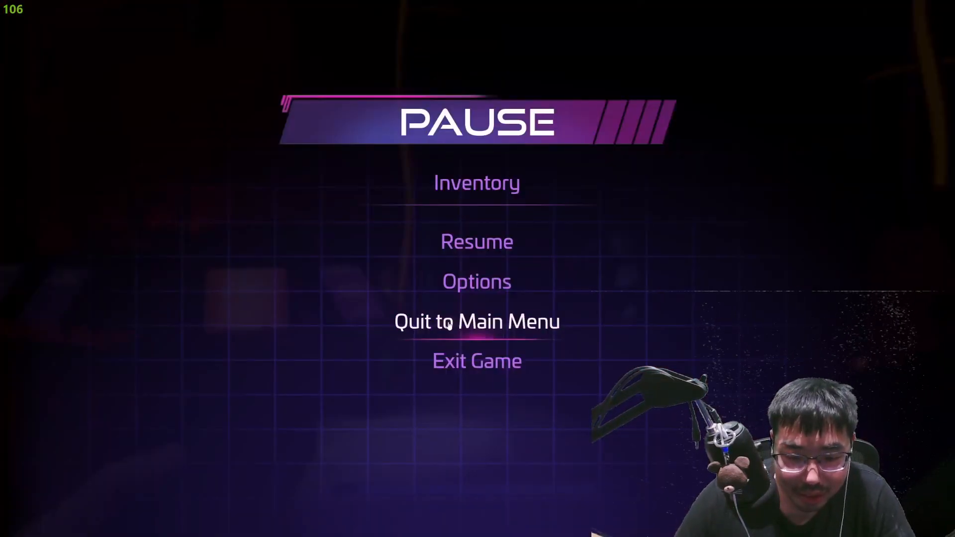